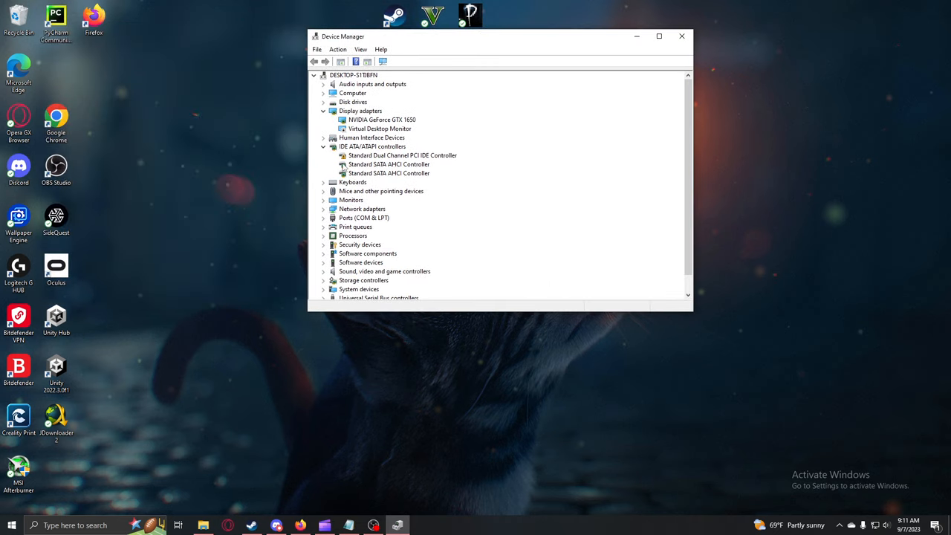
mouse_move(320, 217)
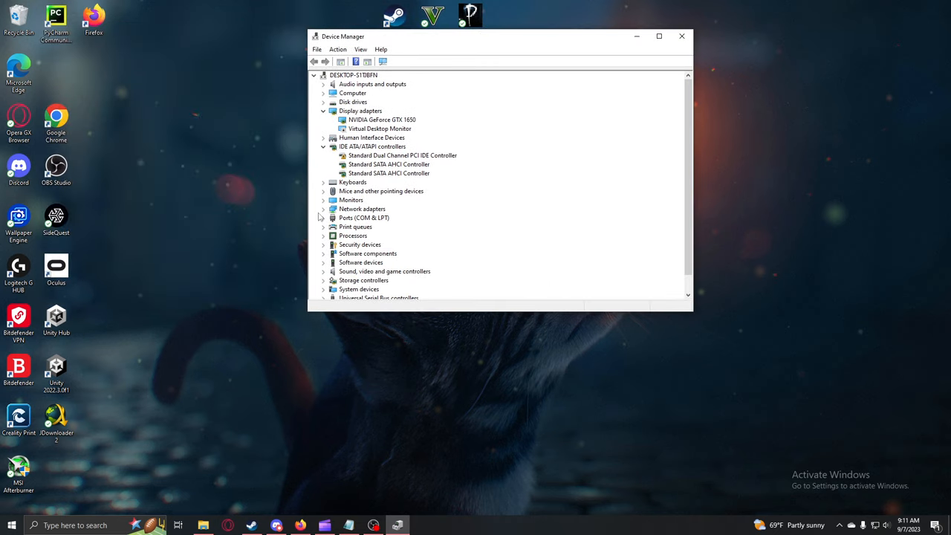
Step: Expand Network adapters and open the Realtek PCIe GbE Family Controller's properties
left_click(323, 208)
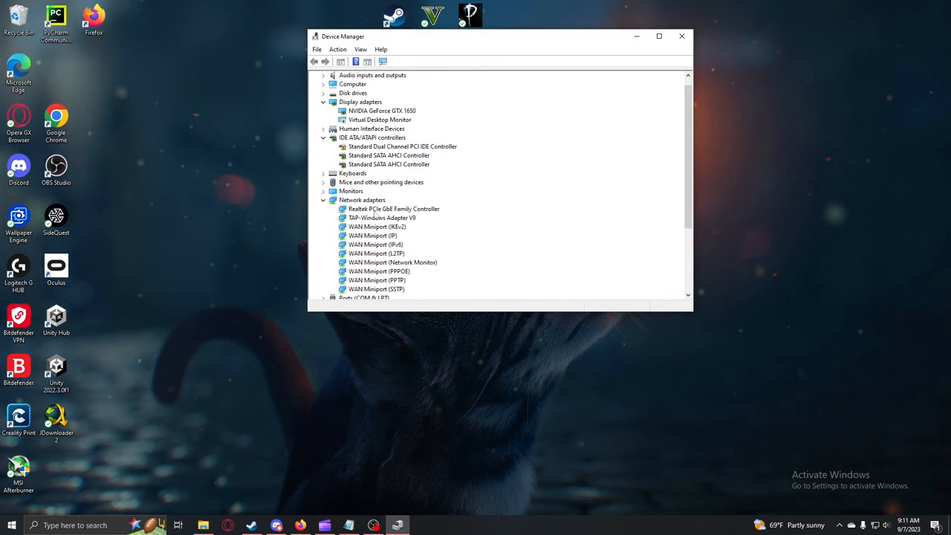
mouse_move(364, 217)
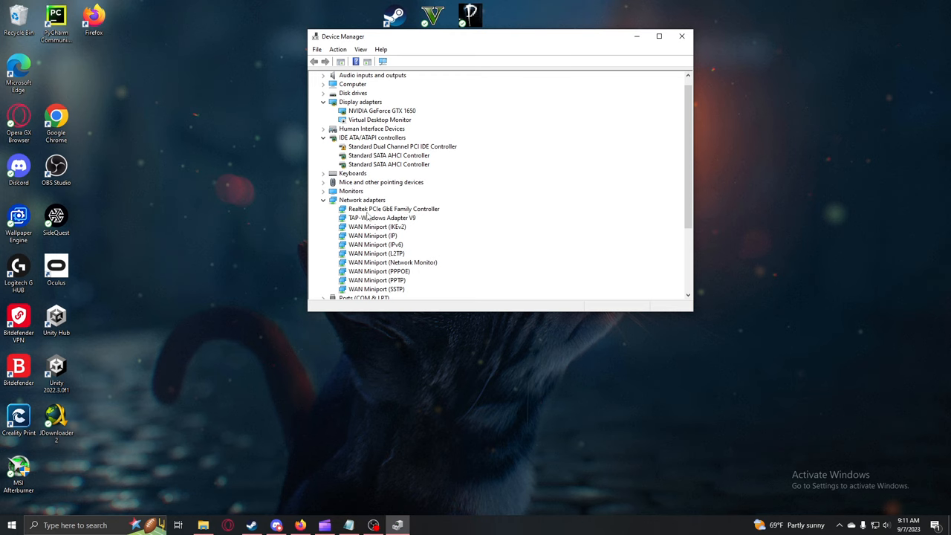
left_click(392, 208)
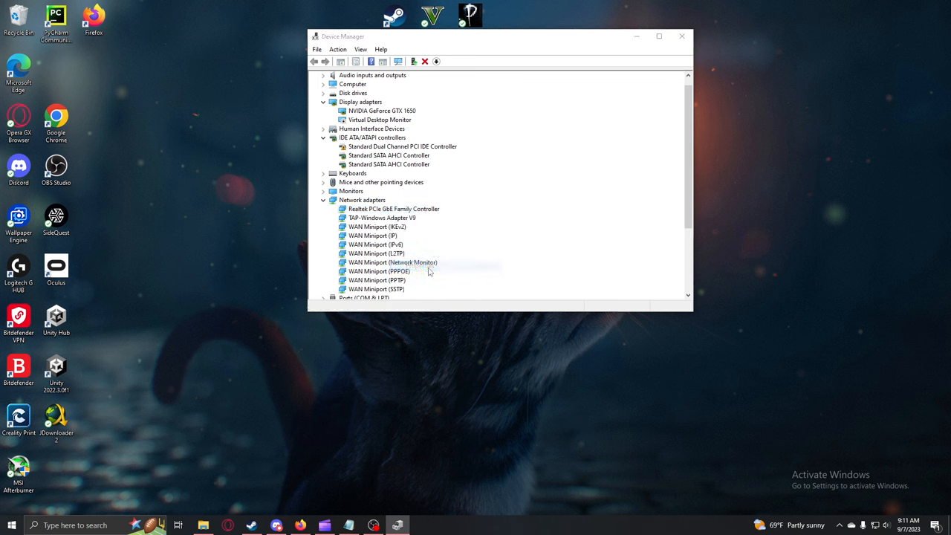
double_click(392, 208)
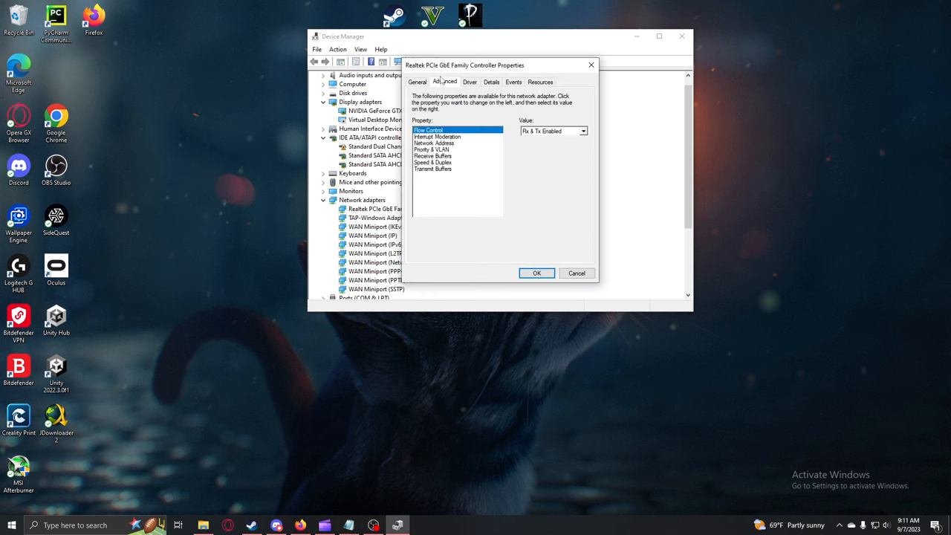
Step: Set Speed & Duplex to 1.0 Gbps Full Duplex and confirm with OK
left_click(432, 162)
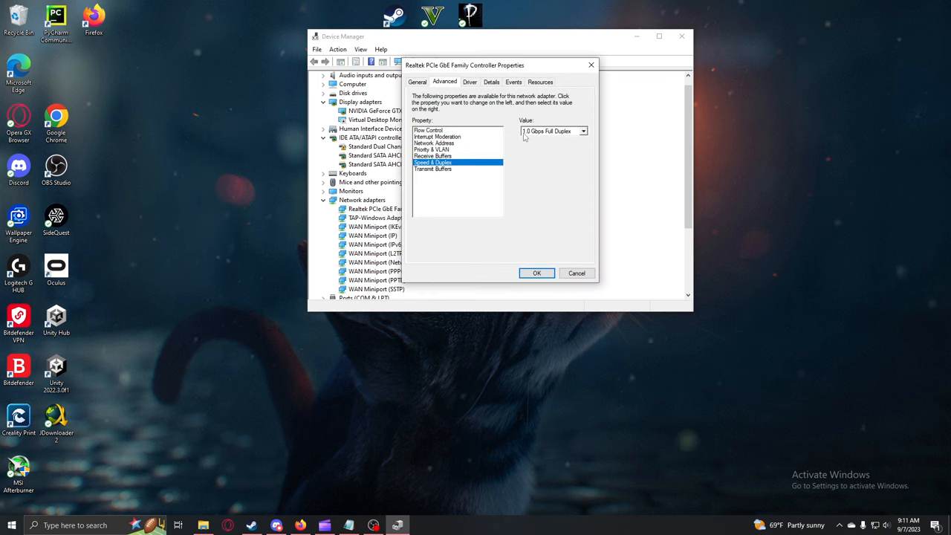
left_click(582, 131)
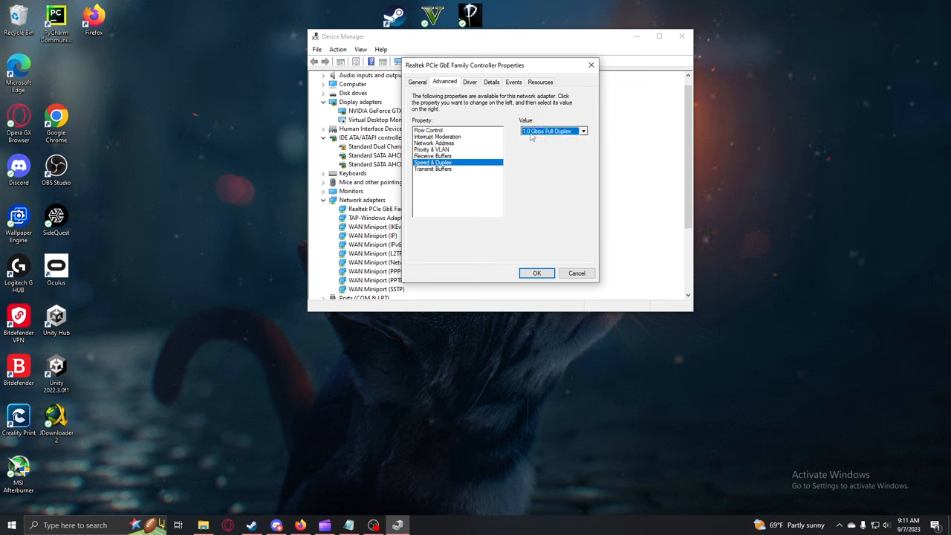
left_click(536, 273)
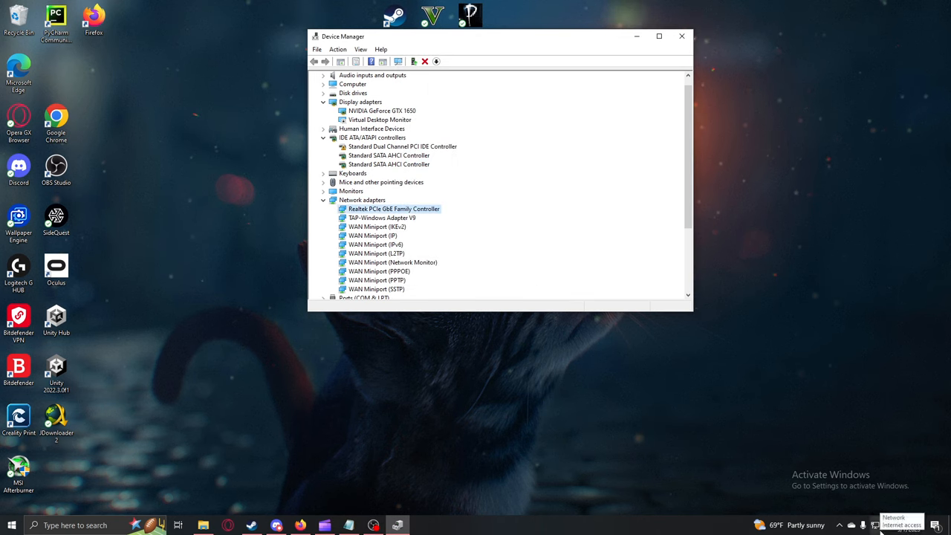
mouse_move(674, 173)
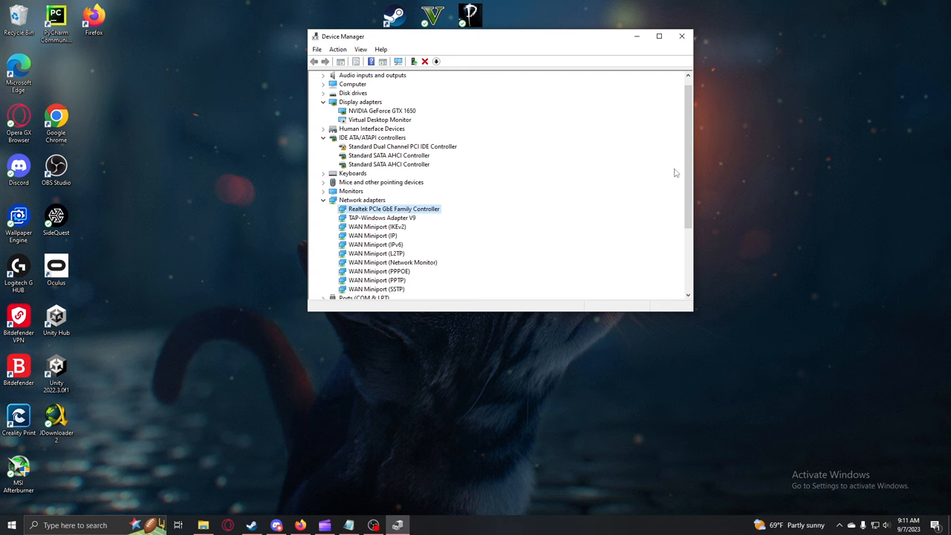
Step: Close Device Manager, returning to the desktop
left_click(680, 35)
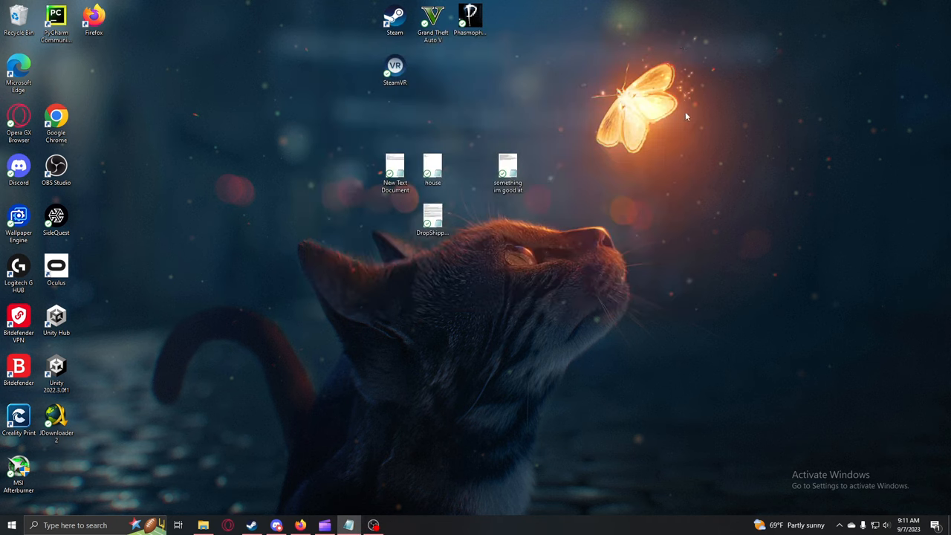